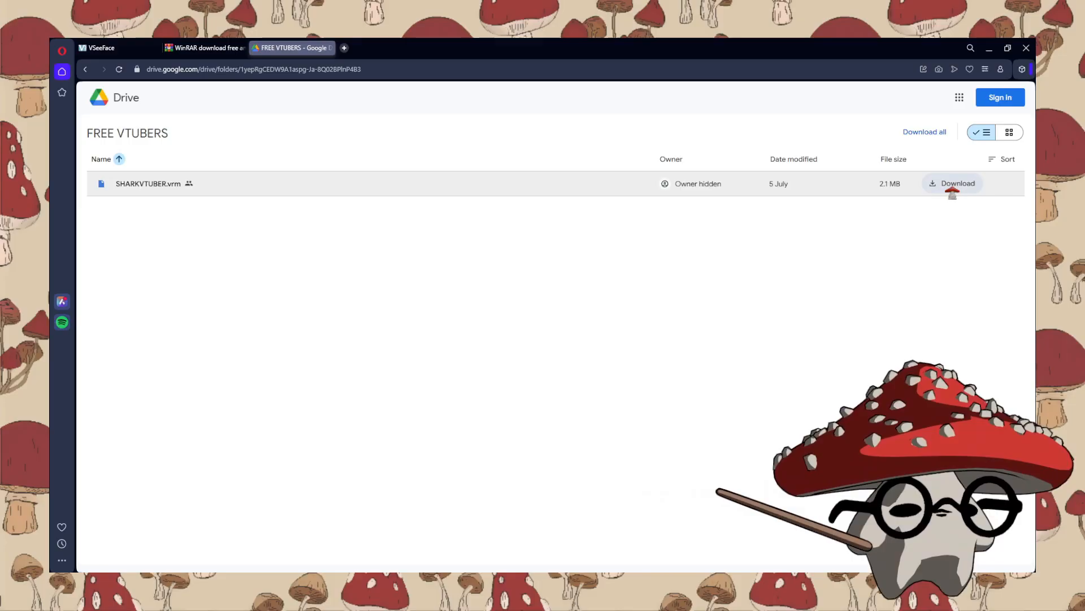
Step: Download SHARKVTUBER.vrm from Google Drive and the VSeeFace v1.13.38c2 release from vseeface.icu
click(106, 48)
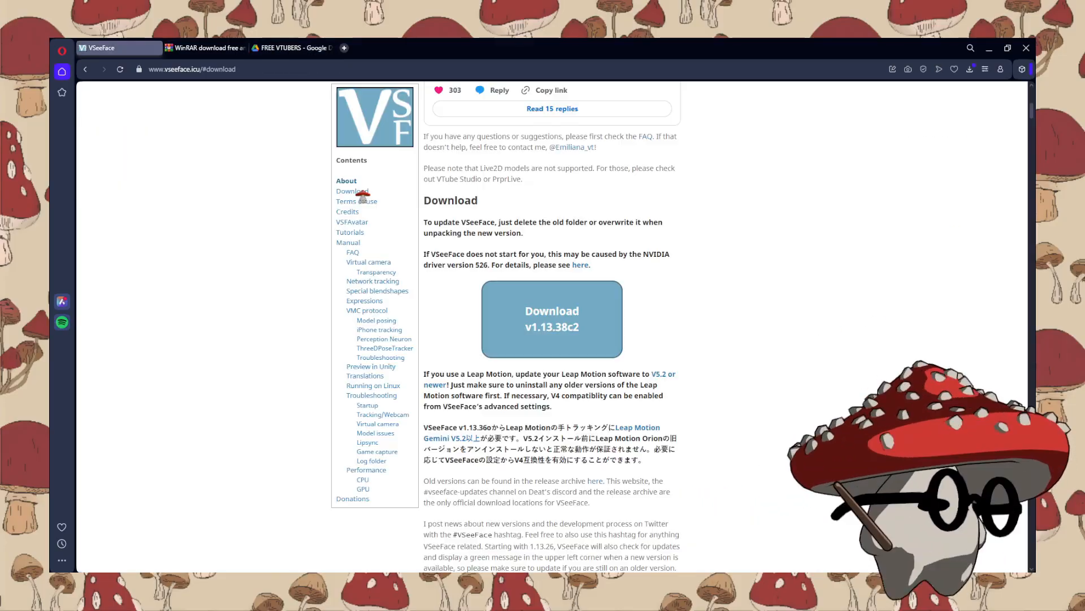
mouse_move(552, 338)
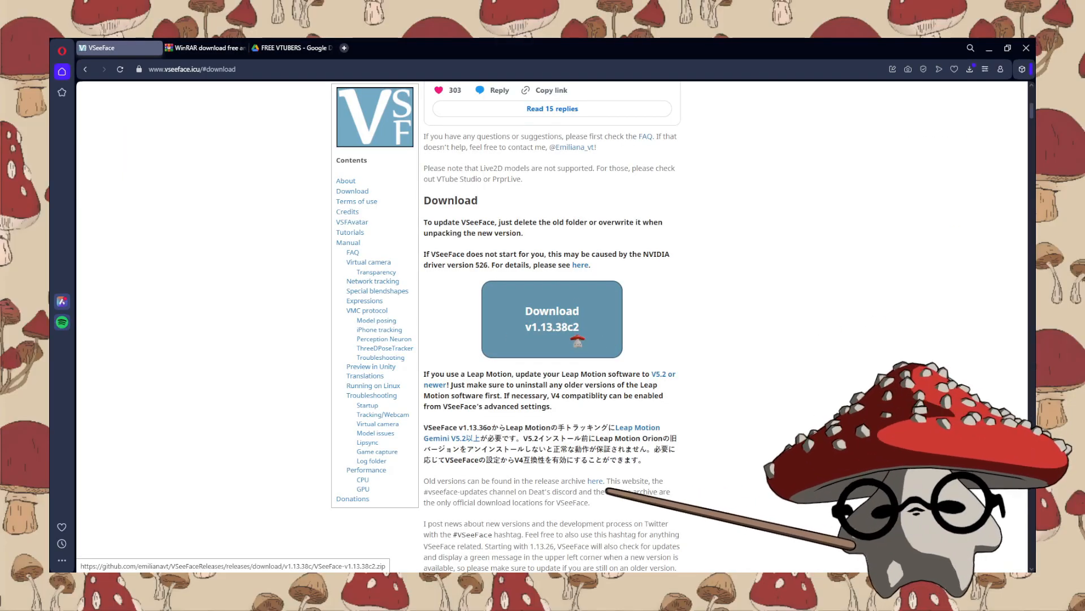
click(205, 47)
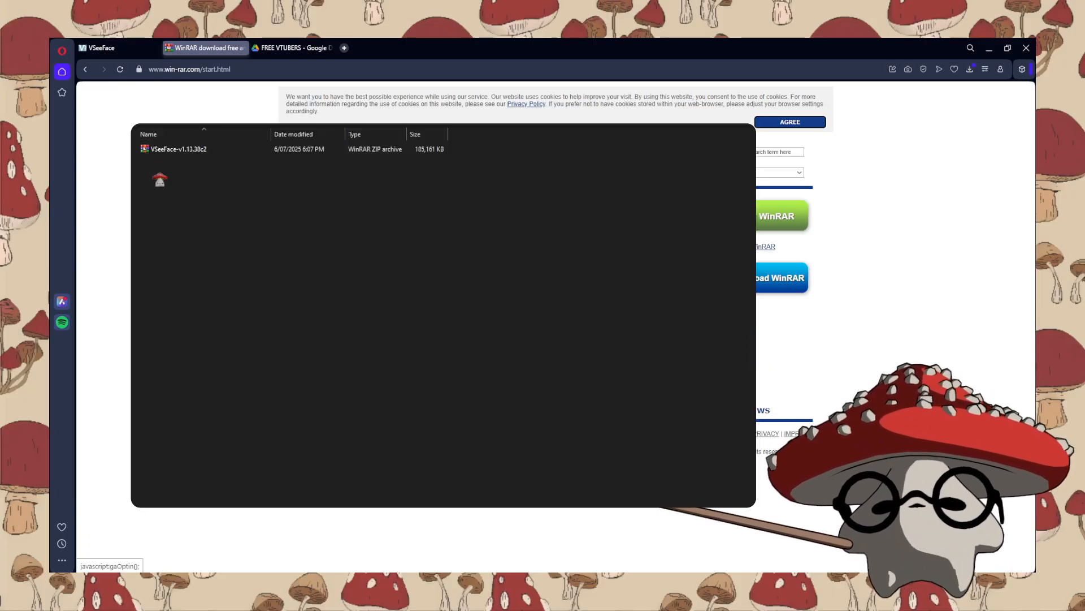
Step: Extract VSeeFace-v1.13.38c2.zip into its current folder with 'Extract Here'
right_click(175, 149)
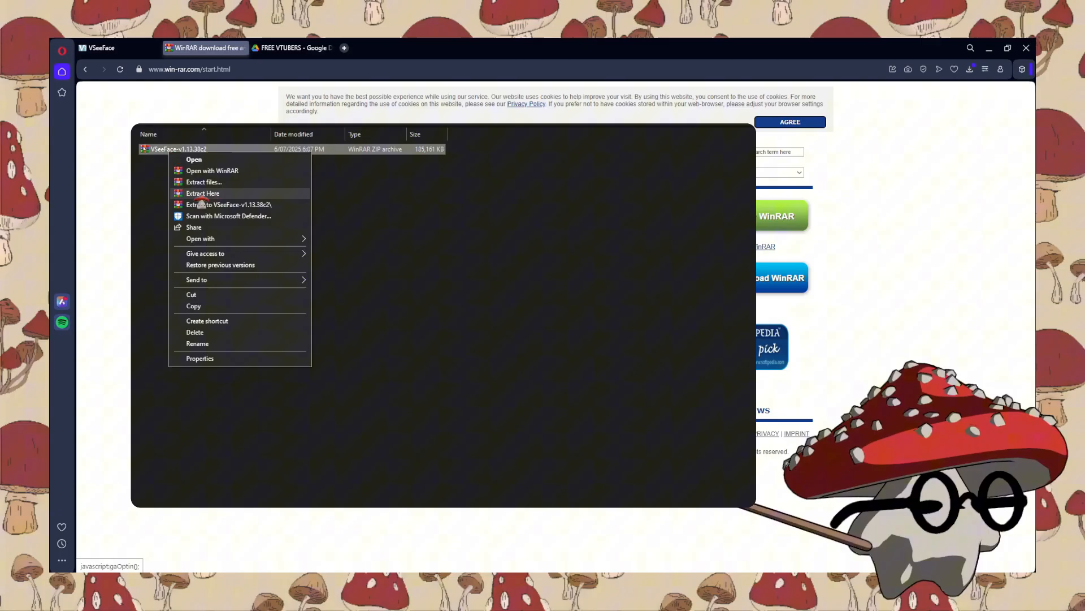
click(203, 193)
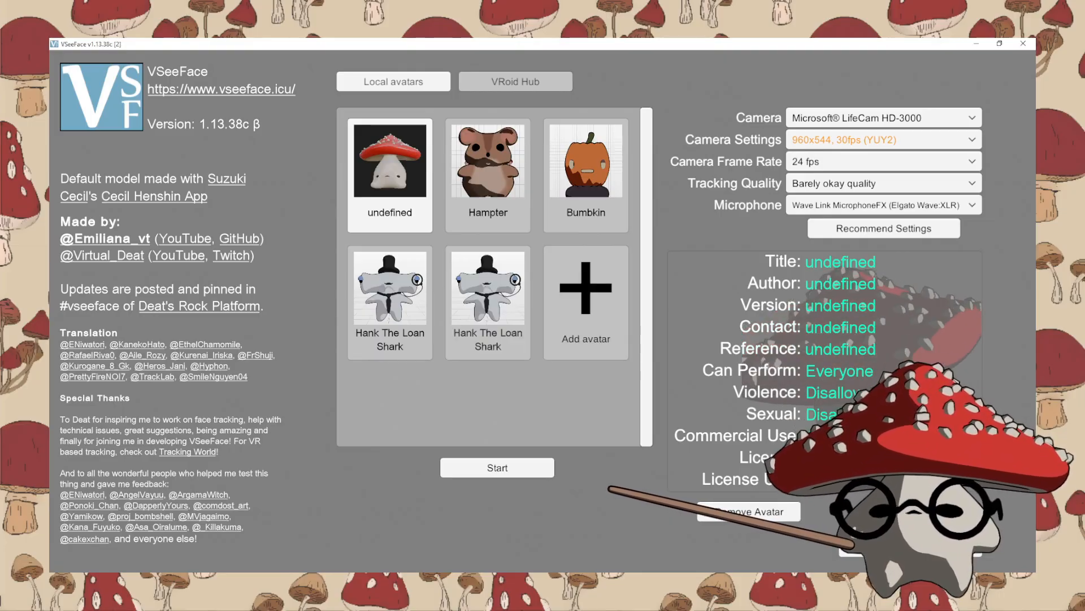
Step: Remove the duplicate Hank The Loan Shark entry and start the remaining shark avatar
click(749, 511)
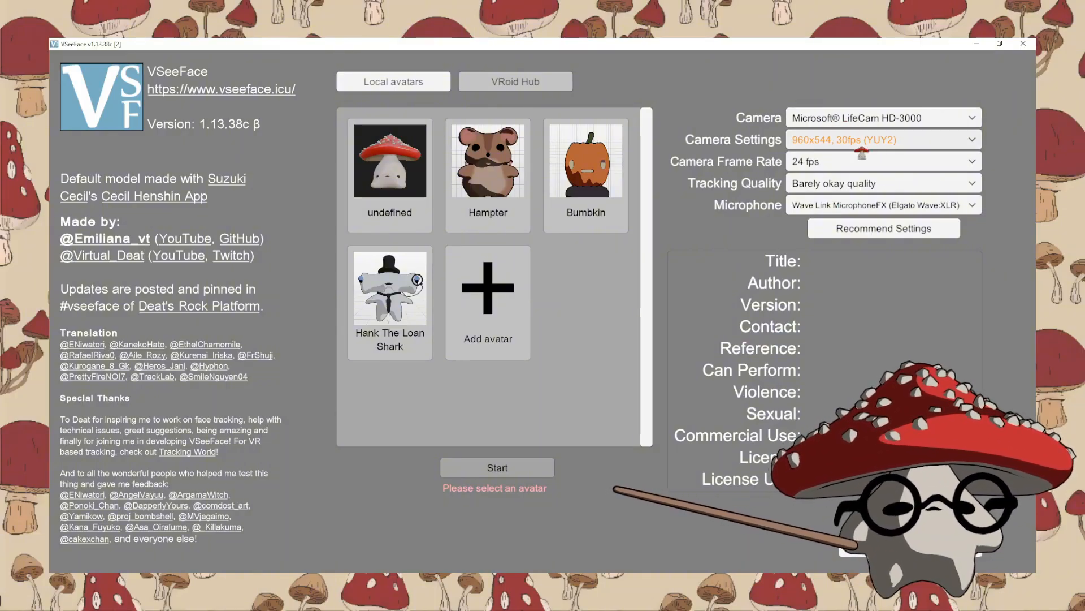
click(497, 467)
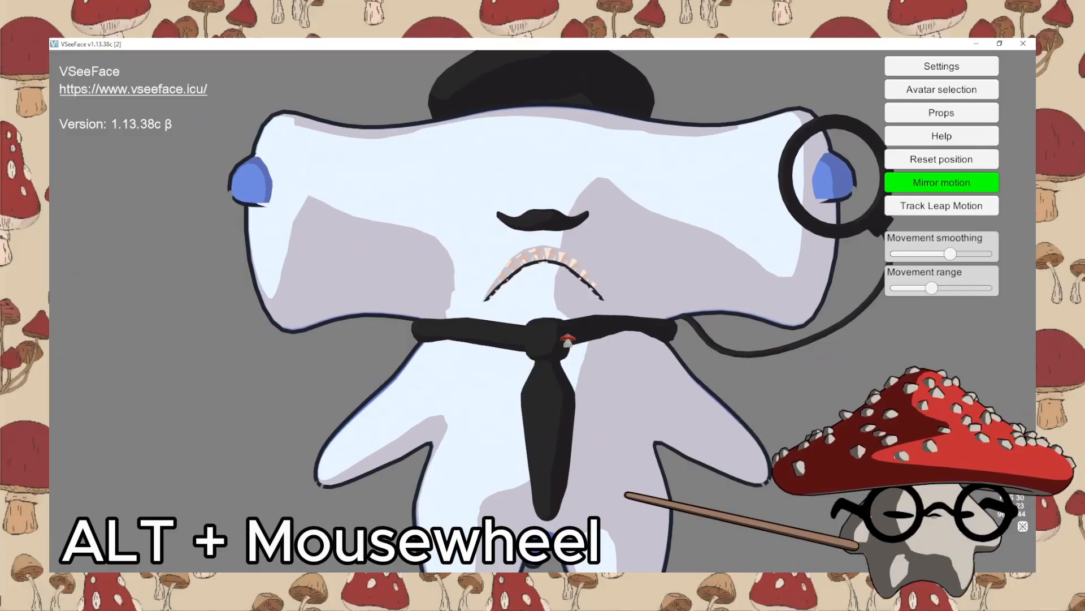
Step: Zoom the camera out until Hank The Loan Shark's full body is visible
scroll(down, 3)
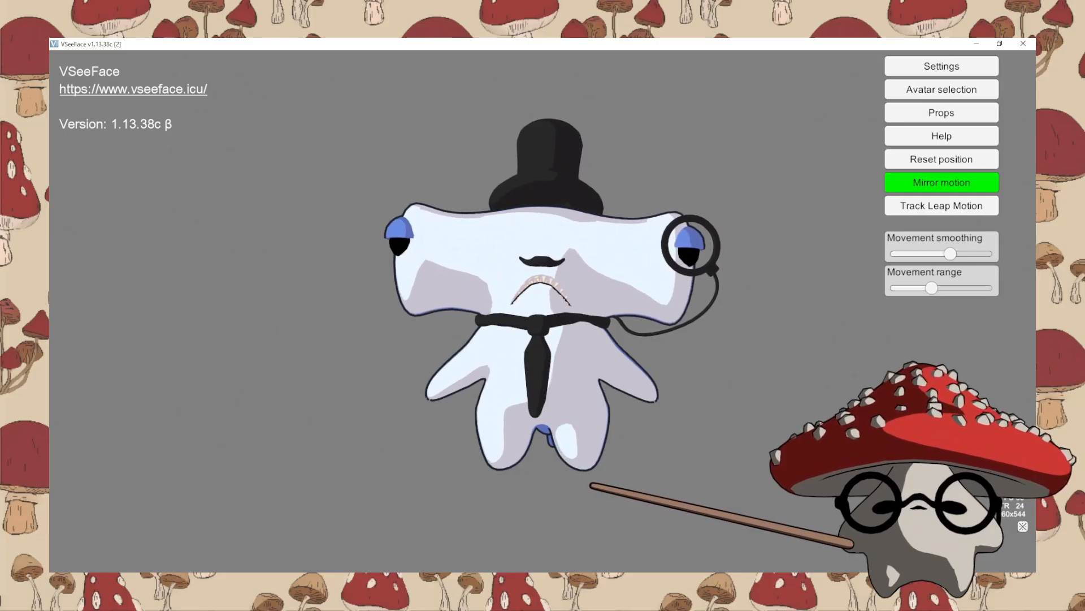
click(942, 67)
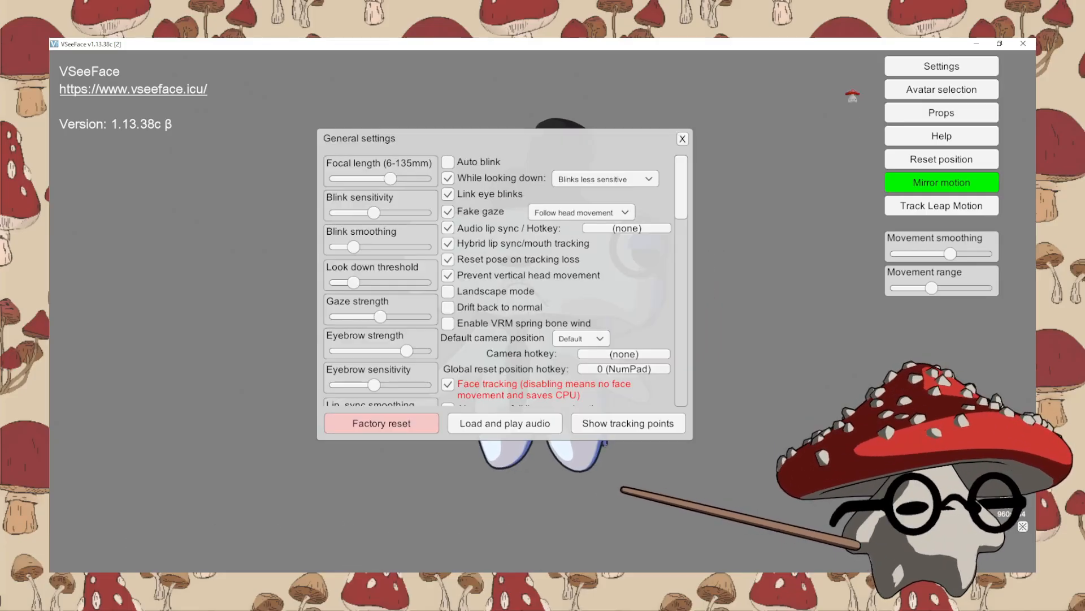
scroll(down, 3)
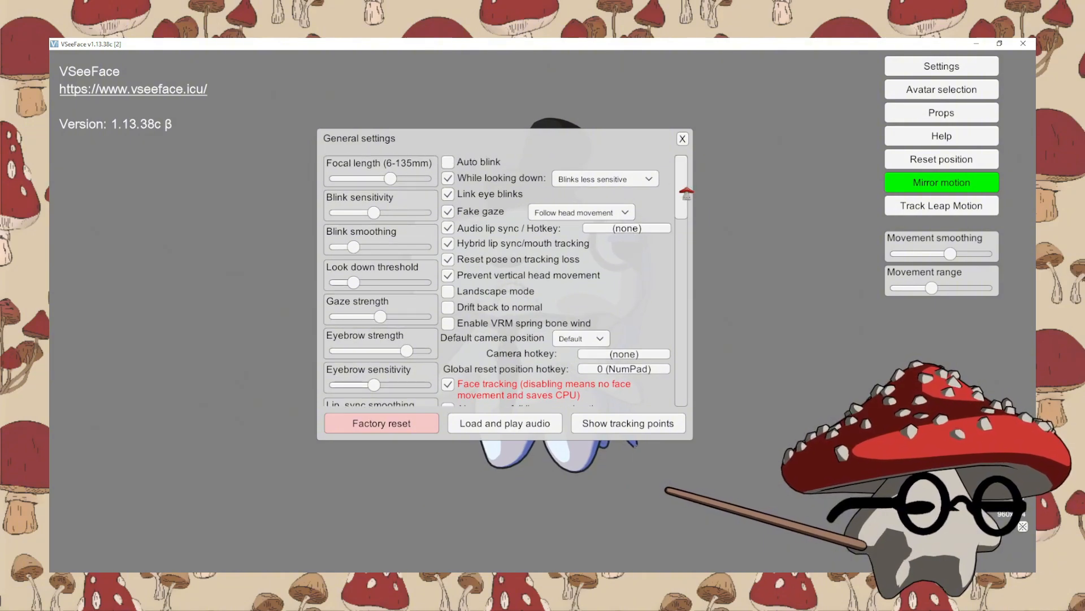
scroll(down, 3)
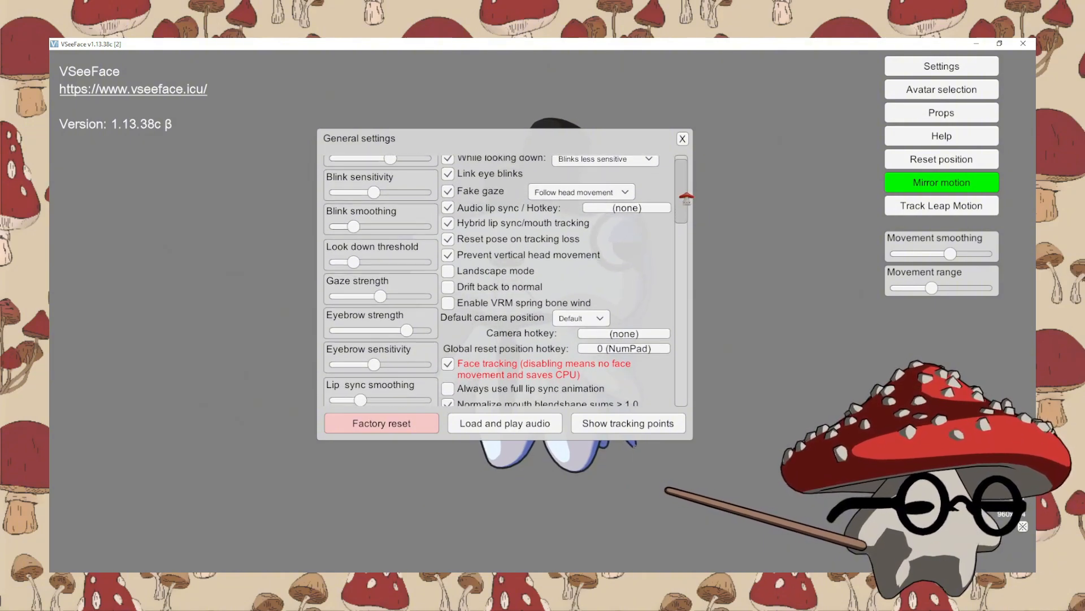
scroll(down, 3)
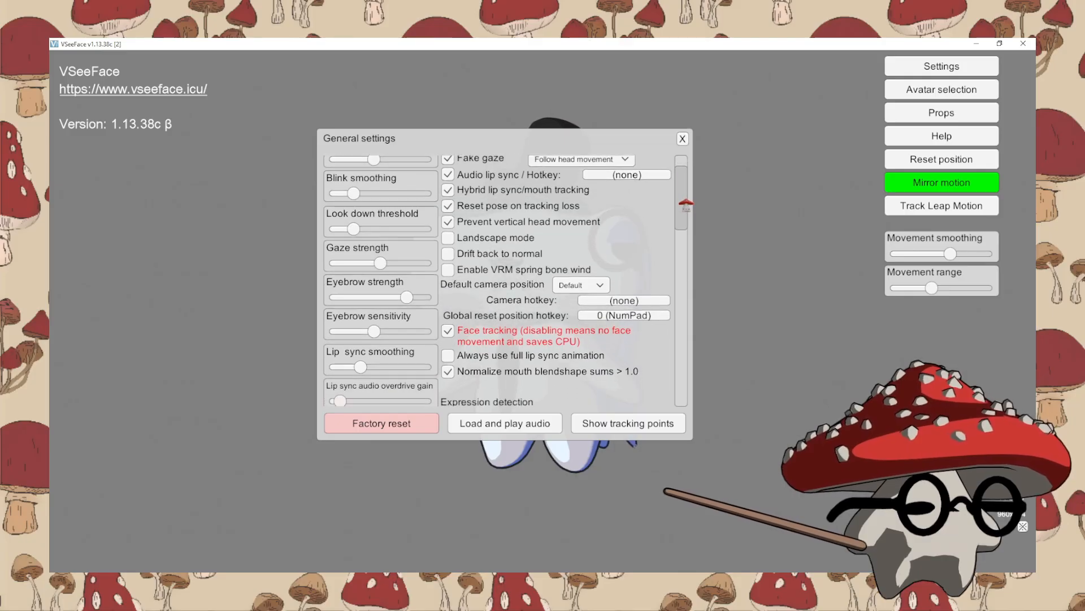
scroll(down, 3)
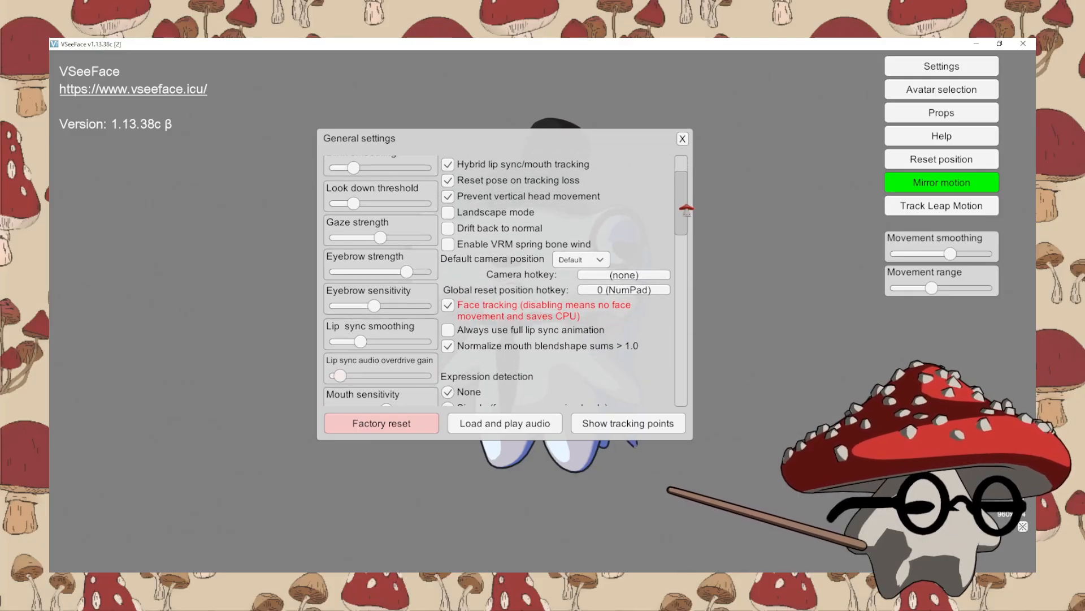
scroll(down, 3)
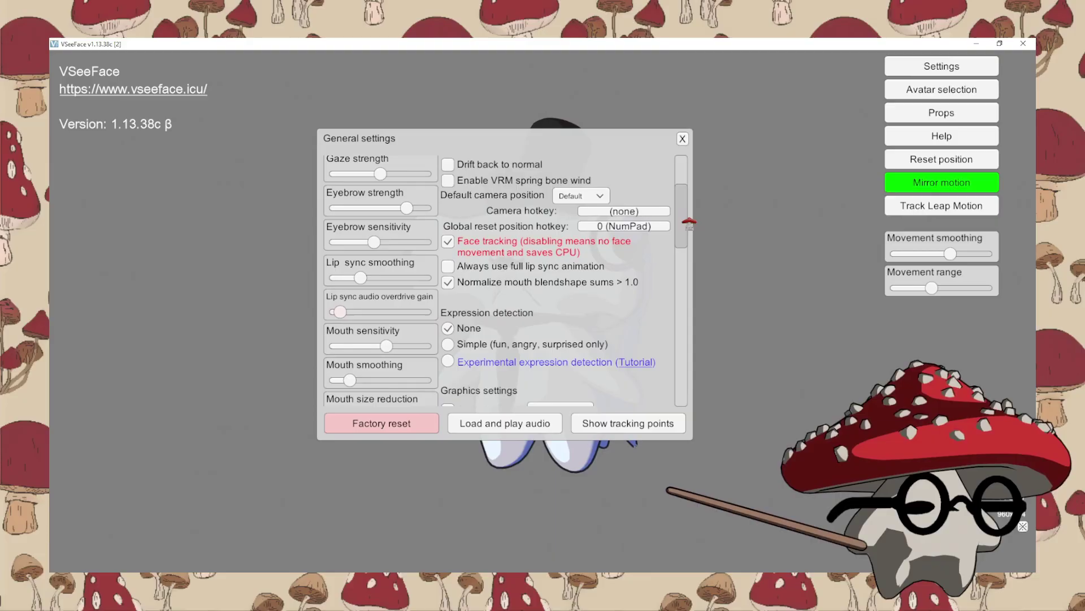
scroll(down, 3)
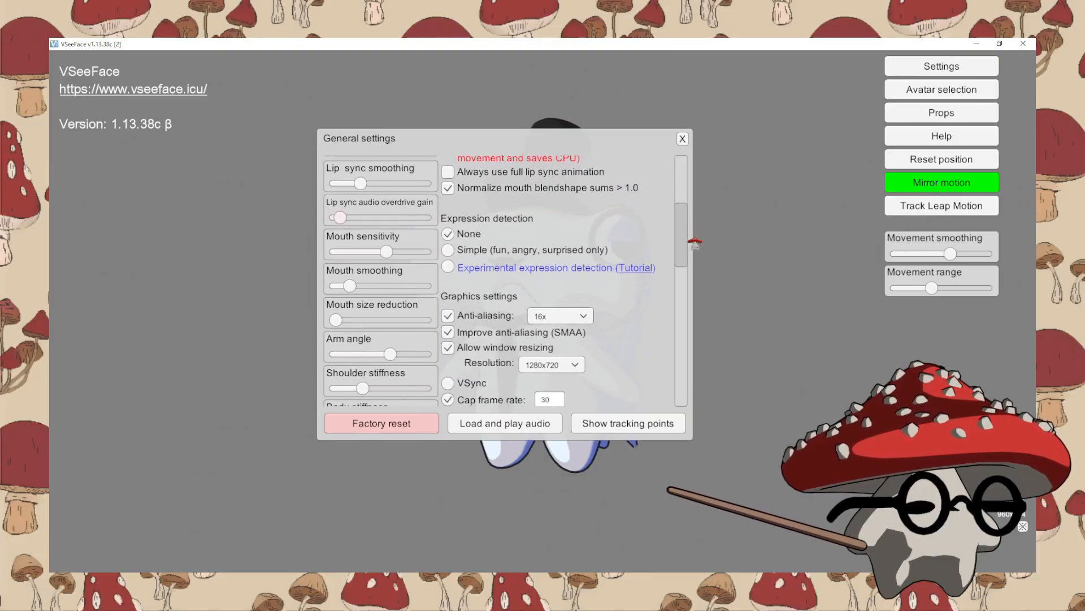
scroll(down, 3)
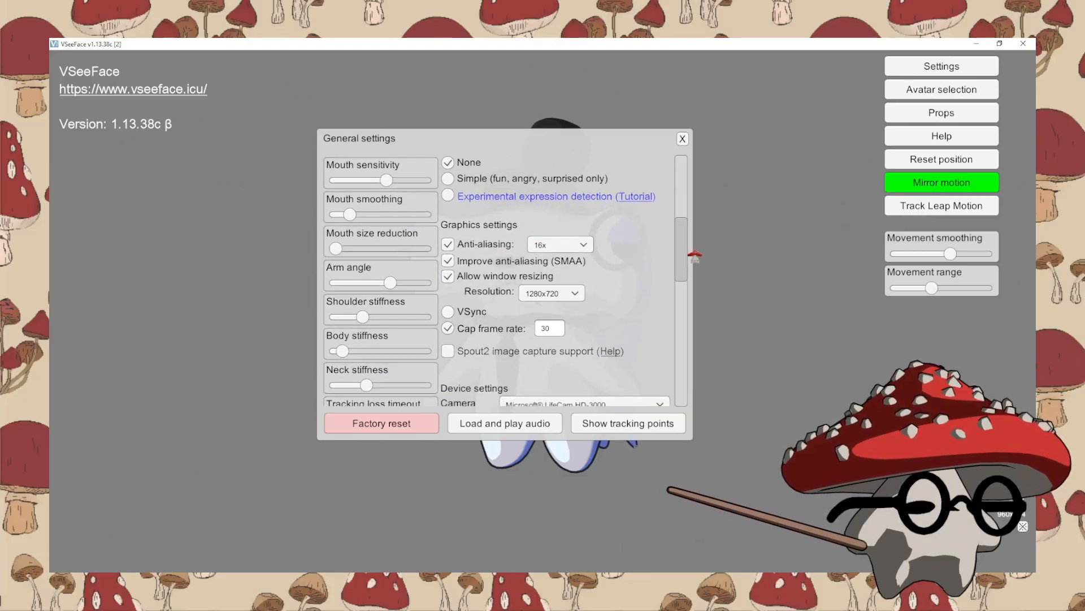
scroll(down, 3)
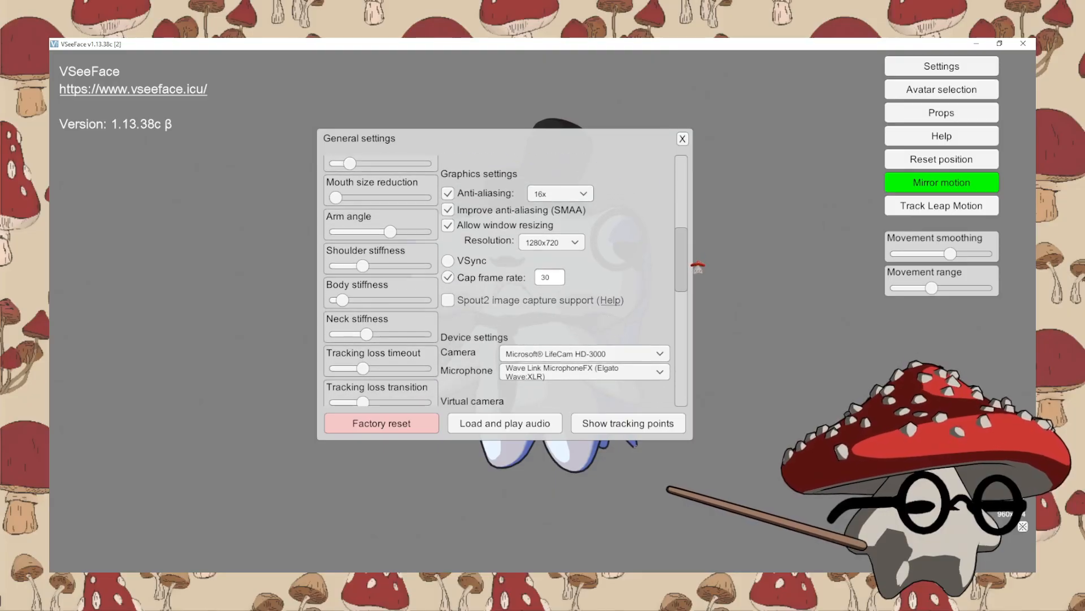
scroll(down, 3)
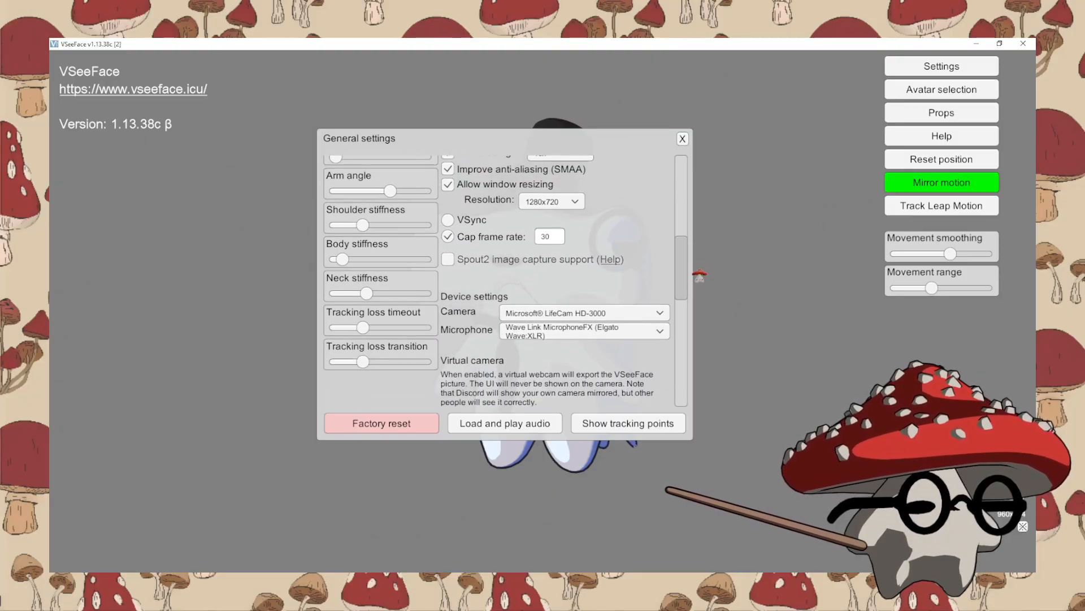
scroll(down, 3)
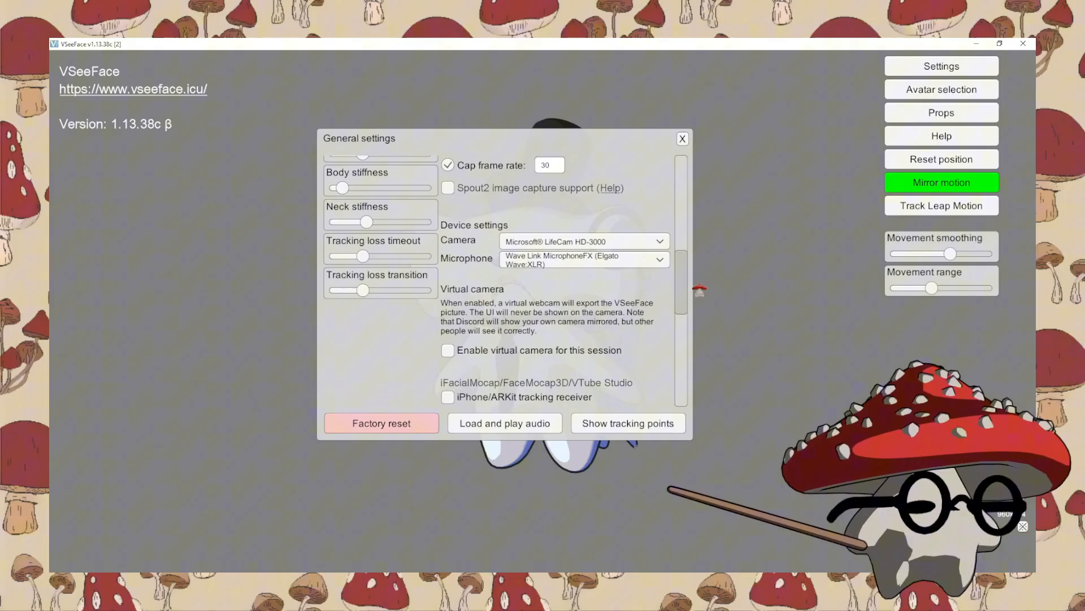
scroll(down, 3)
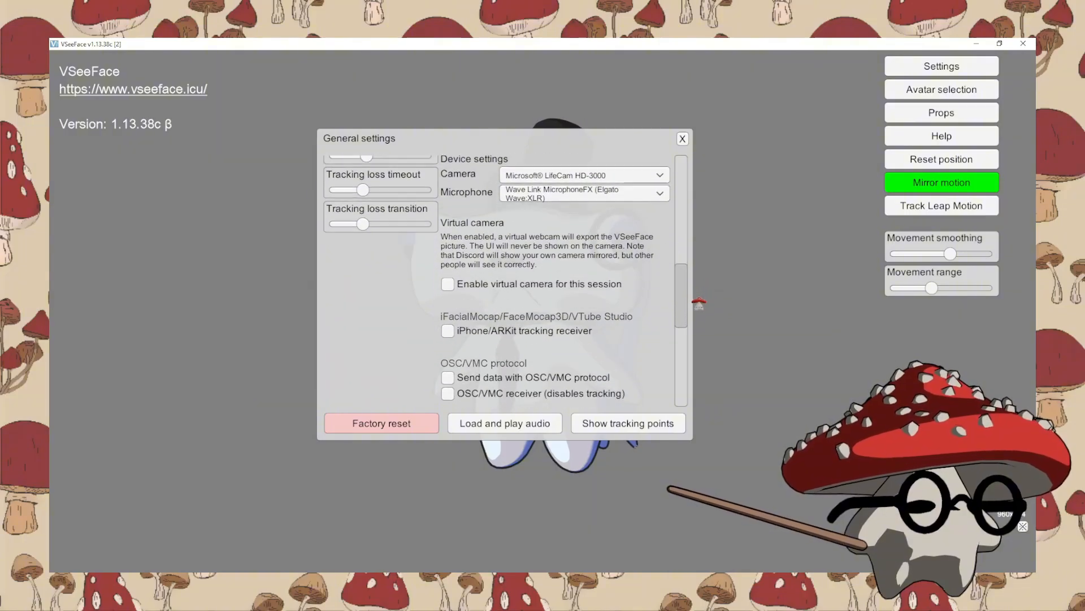
scroll(down, 3)
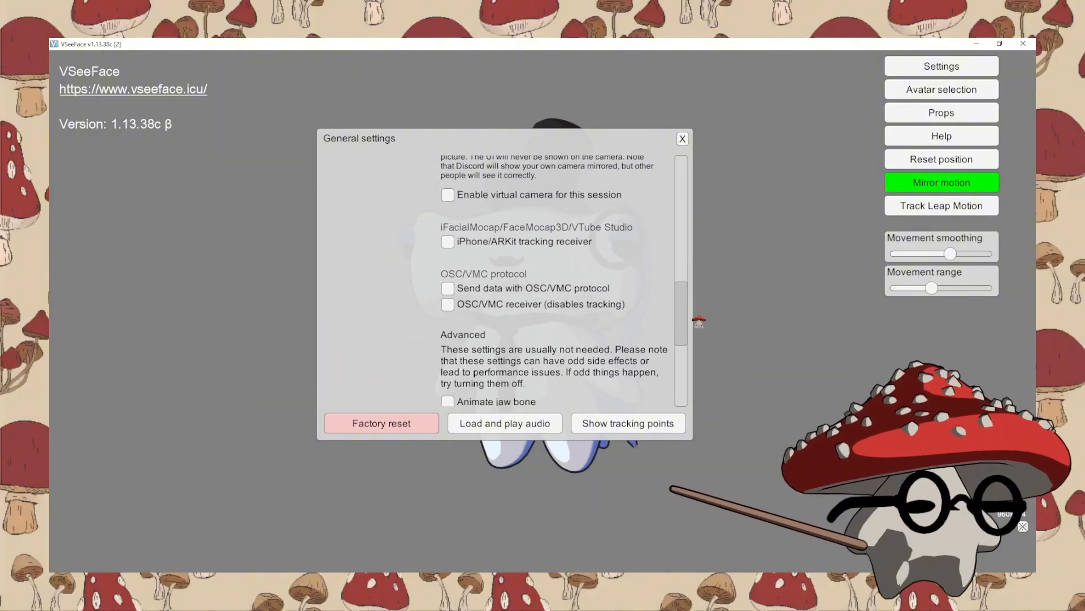
scroll(down, 3)
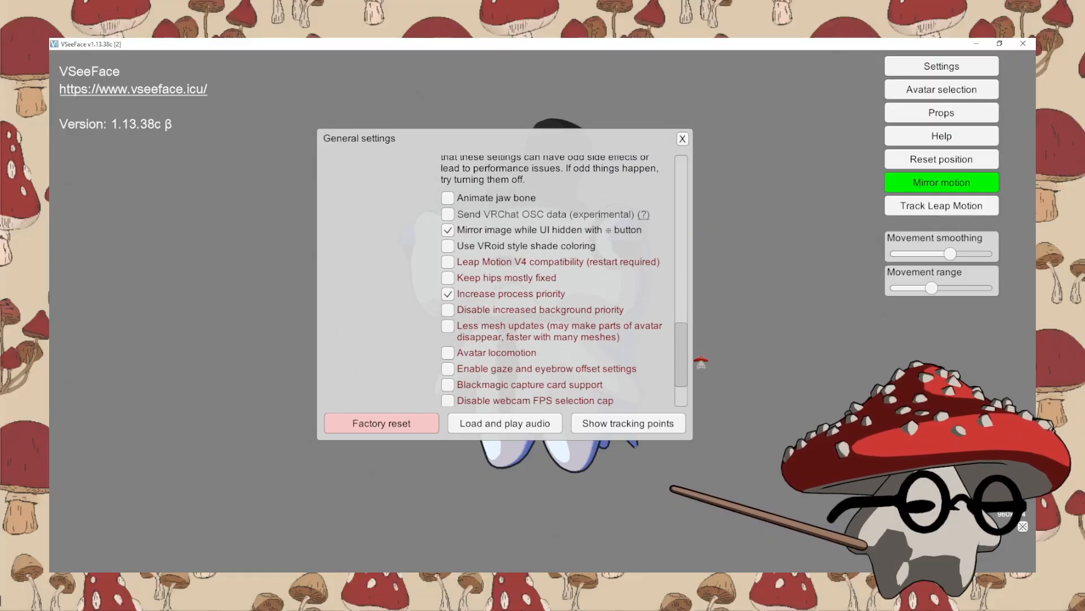
scroll(down, 3)
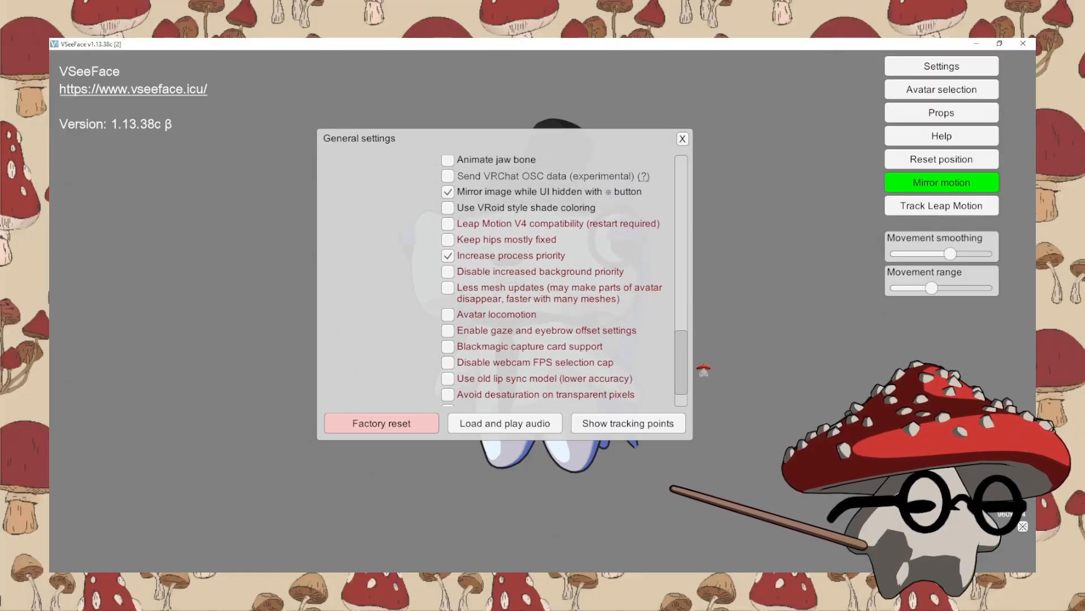
scroll(down, 3)
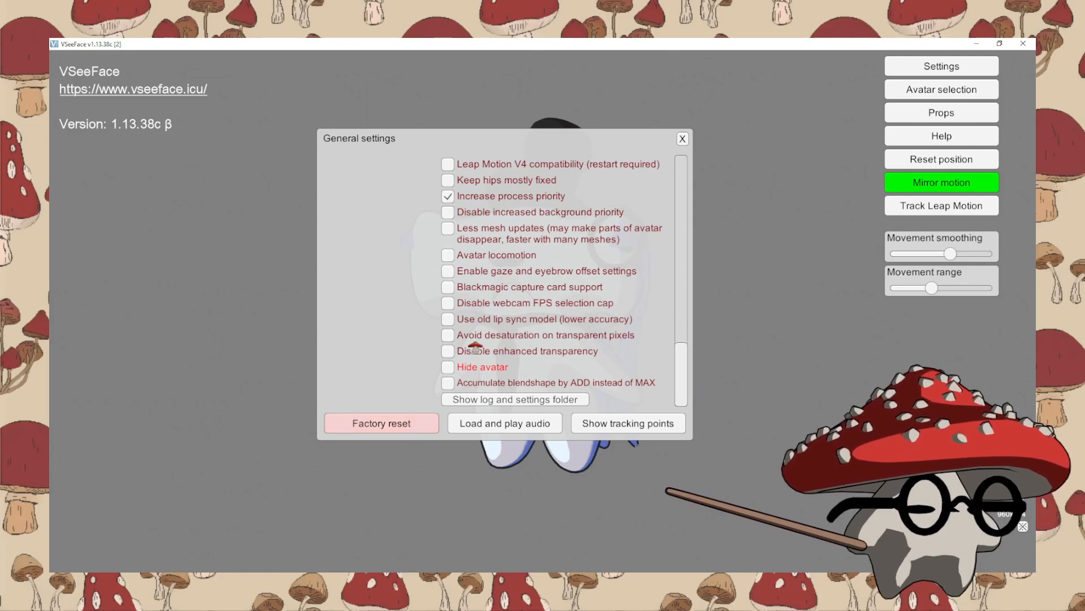
click(682, 139)
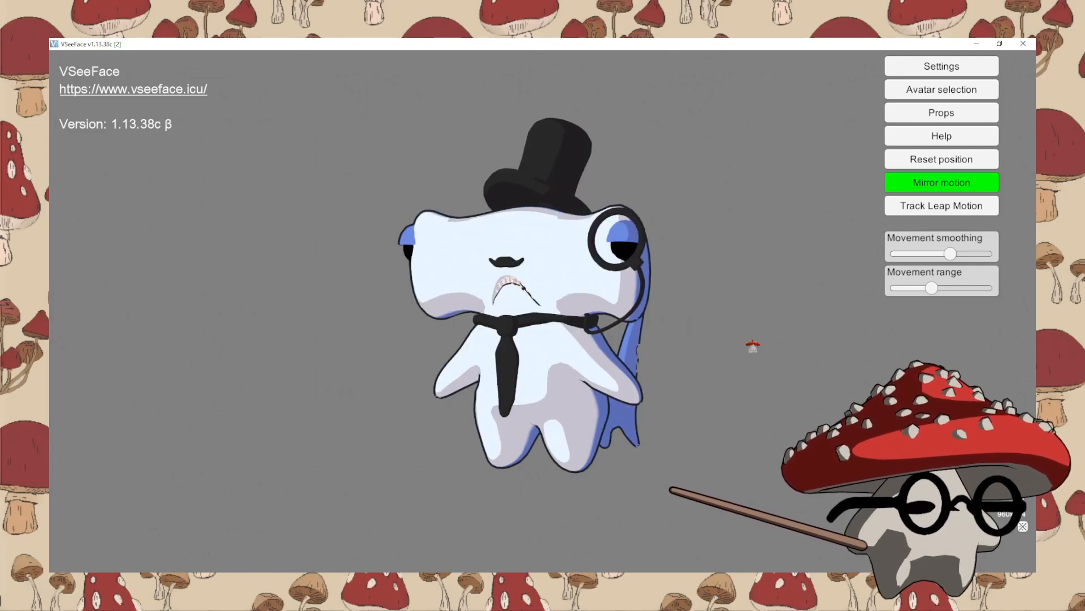